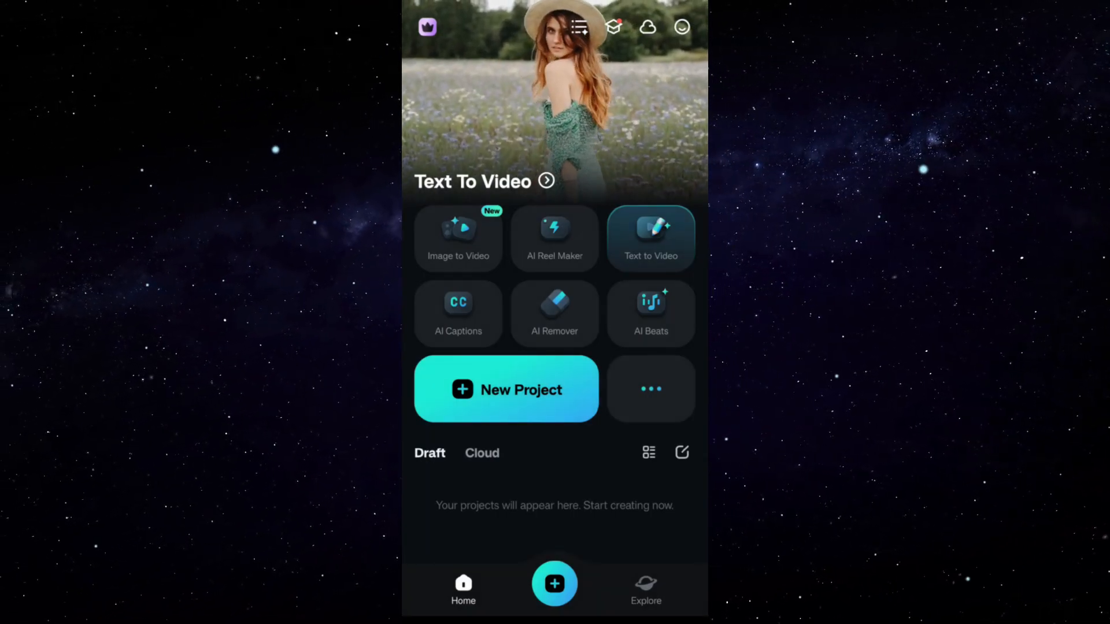
Show the full Toolbox of AI tools from the home screen and browse through it.
click(457, 311)
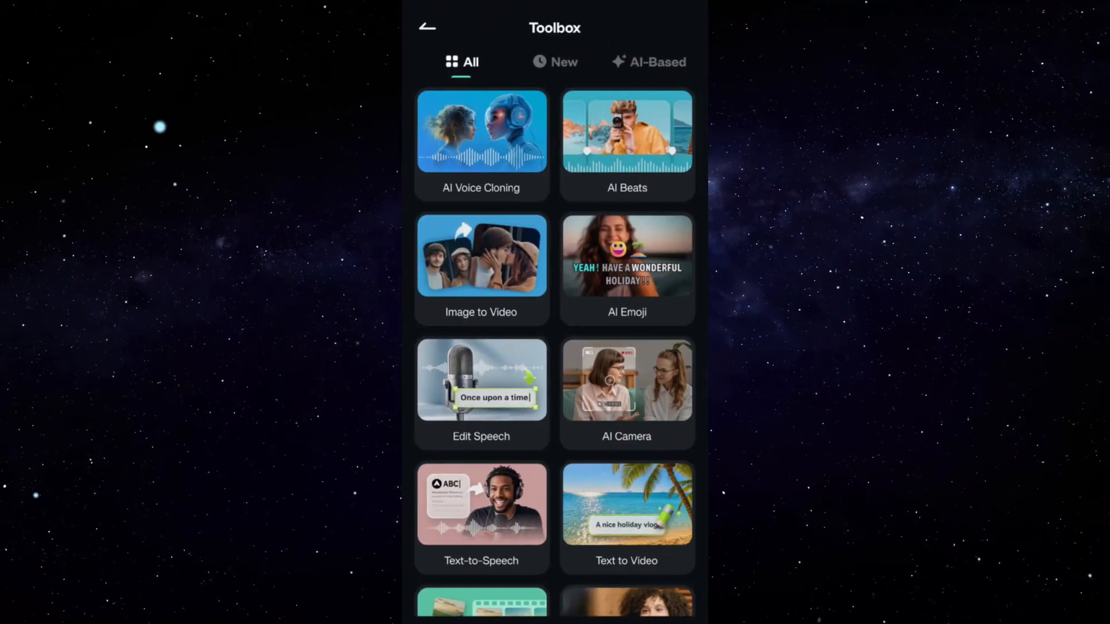
scroll(down, 3)
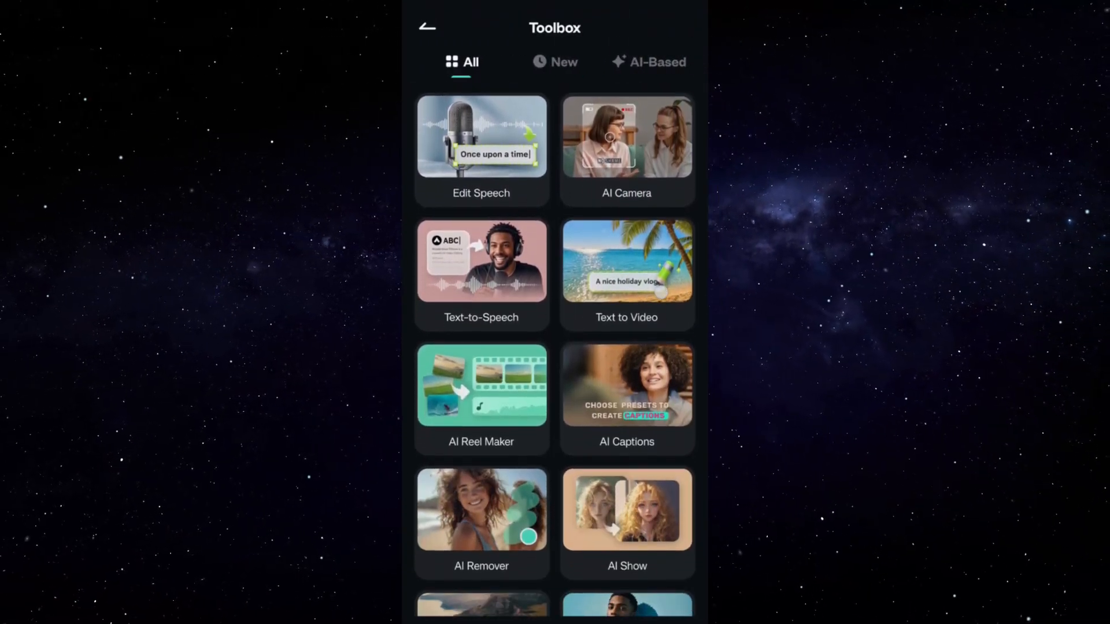
scroll(down, 3)
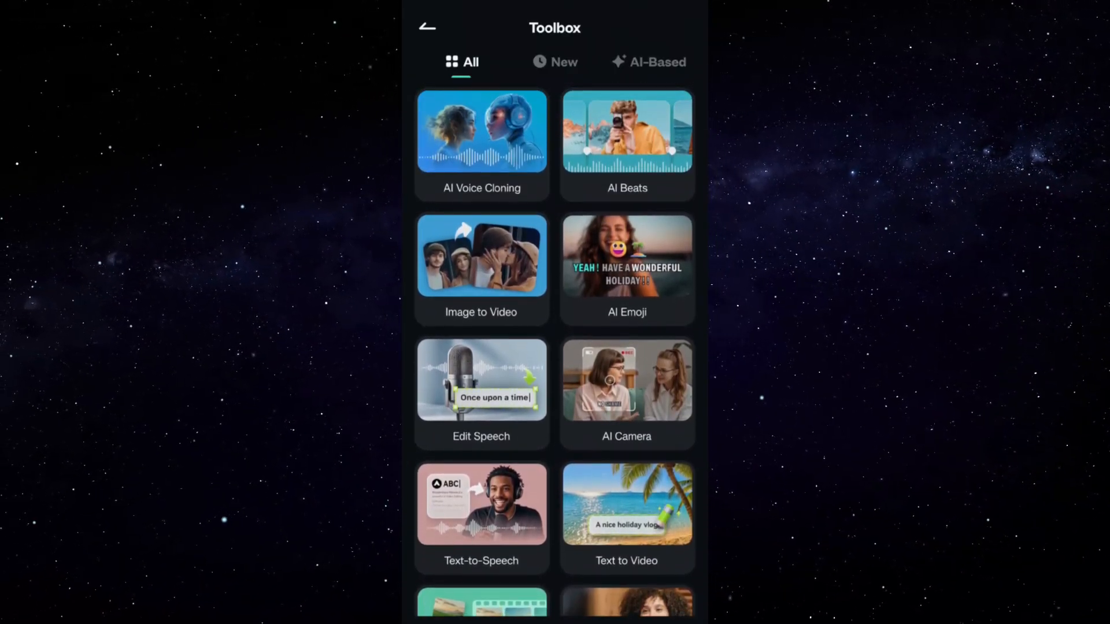
Start a new project and import the Christmas clip plus the green-screen dancing Santa stock clip.
click(426, 27)
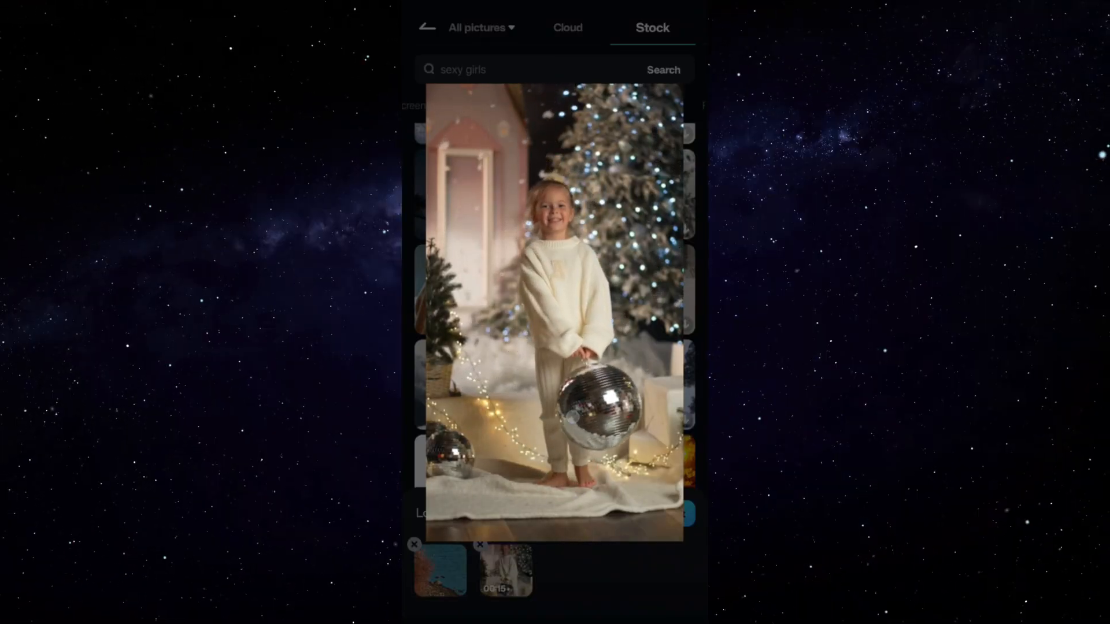
text(ghibli art)
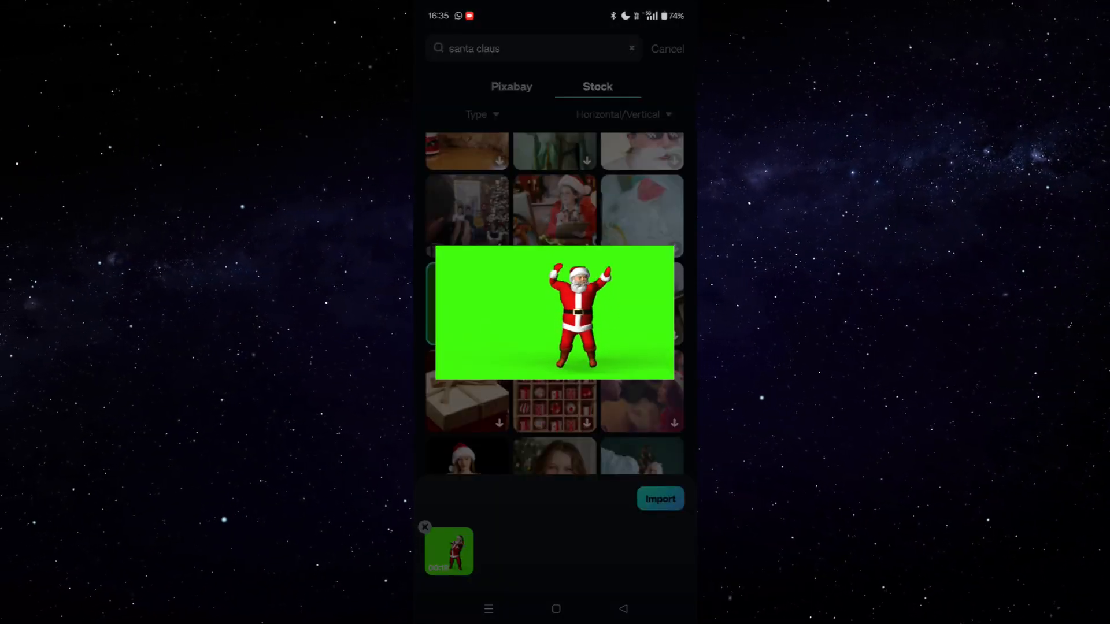
click(465, 303)
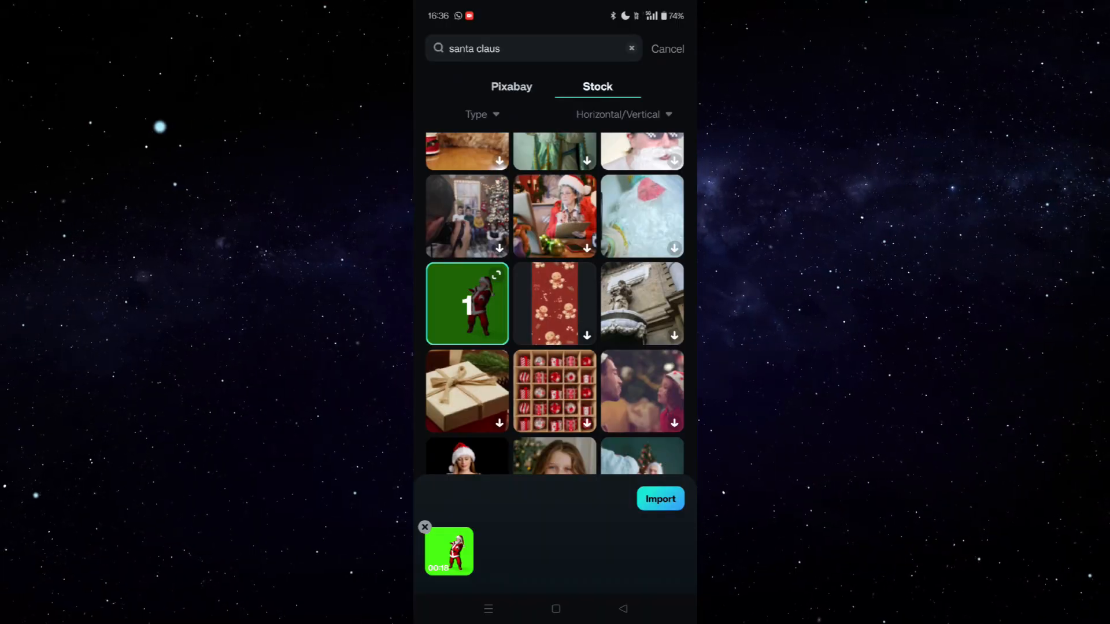
click(659, 498)
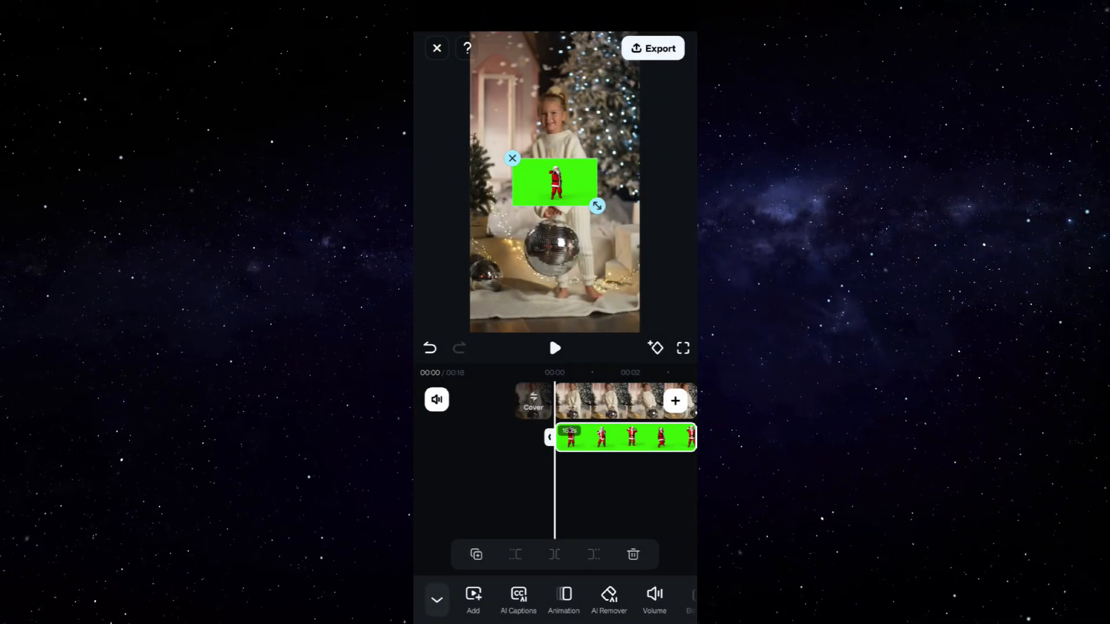
Enlarge the Santa overlay to fill the frame width and bring up its Smart Cutout options.
drag(597, 206, 680, 252)
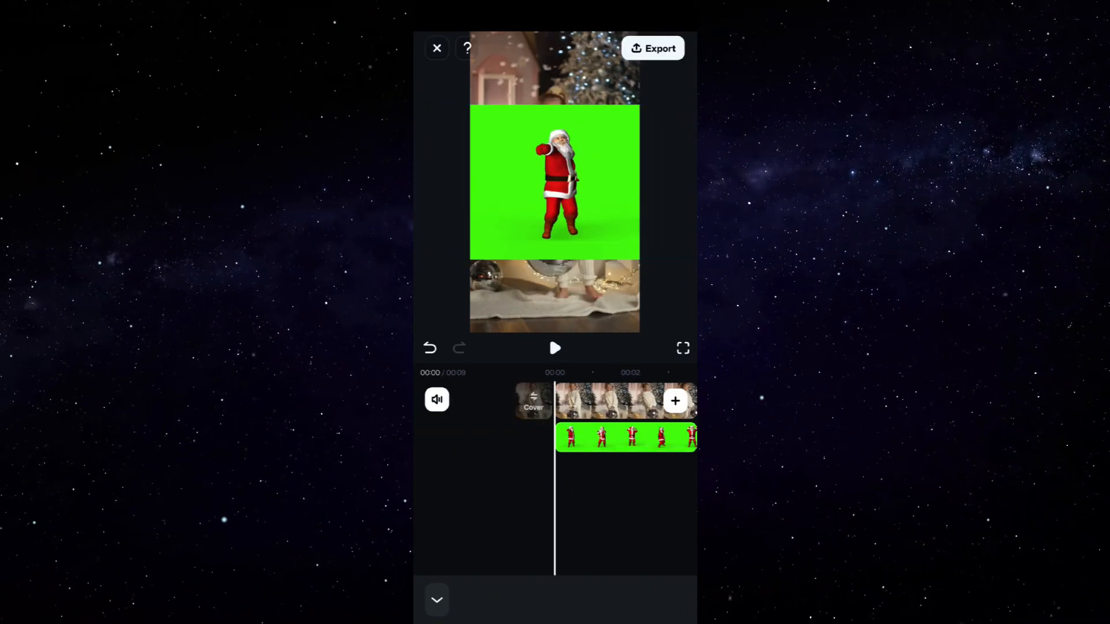
click(626, 437)
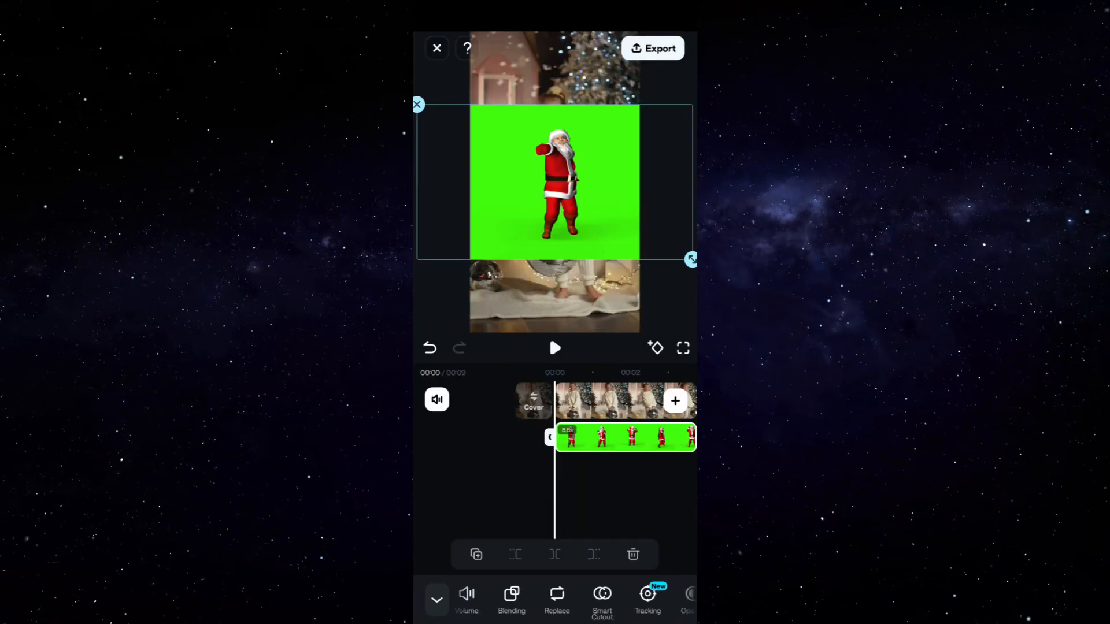
click(601, 600)
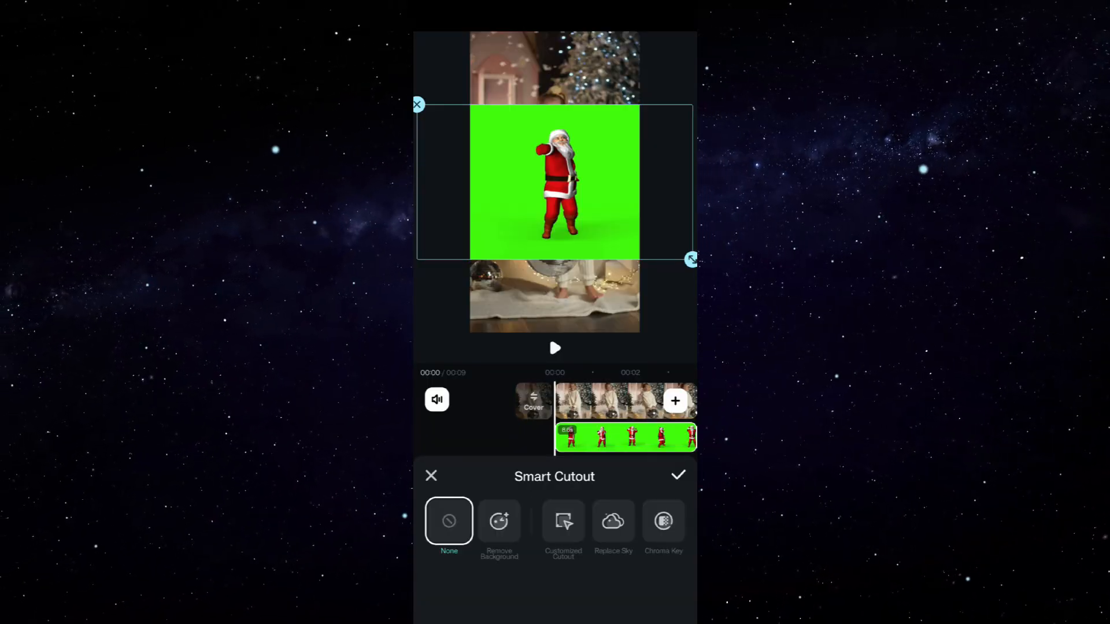
Remove Santa's green background, preview the result, and go to Customized Cutout refinement.
click(499, 523)
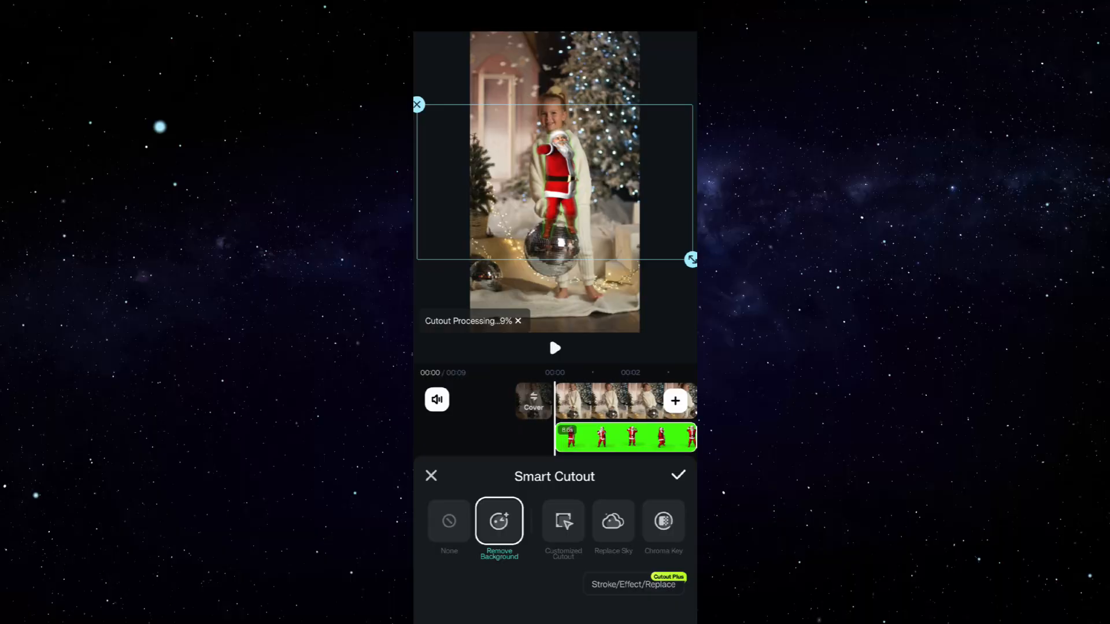
click(554, 348)
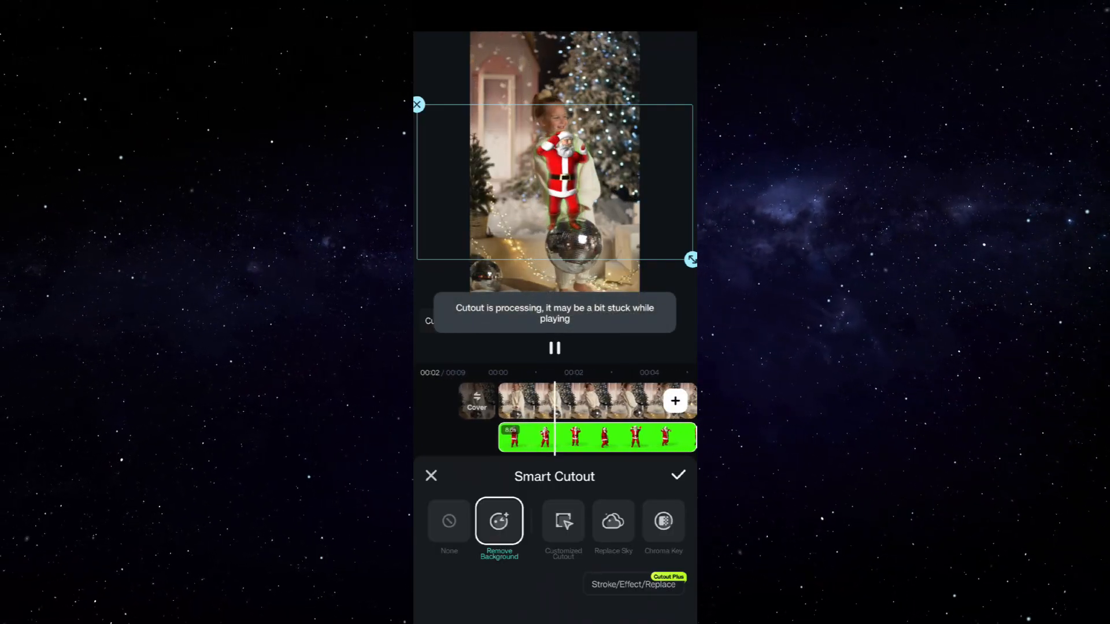
click(555, 348)
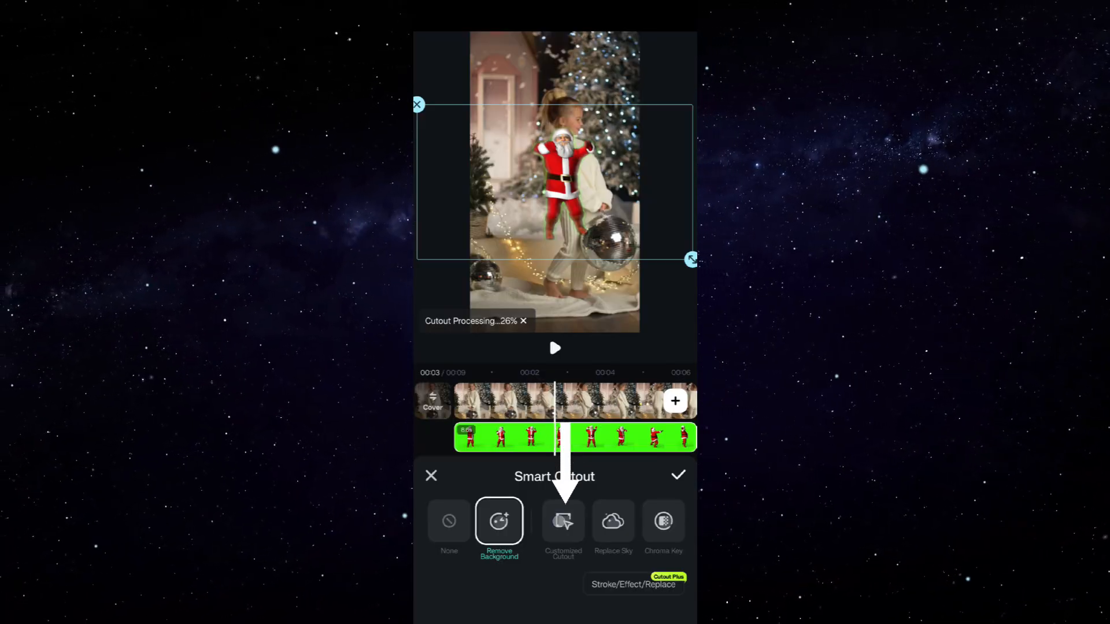
click(563, 529)
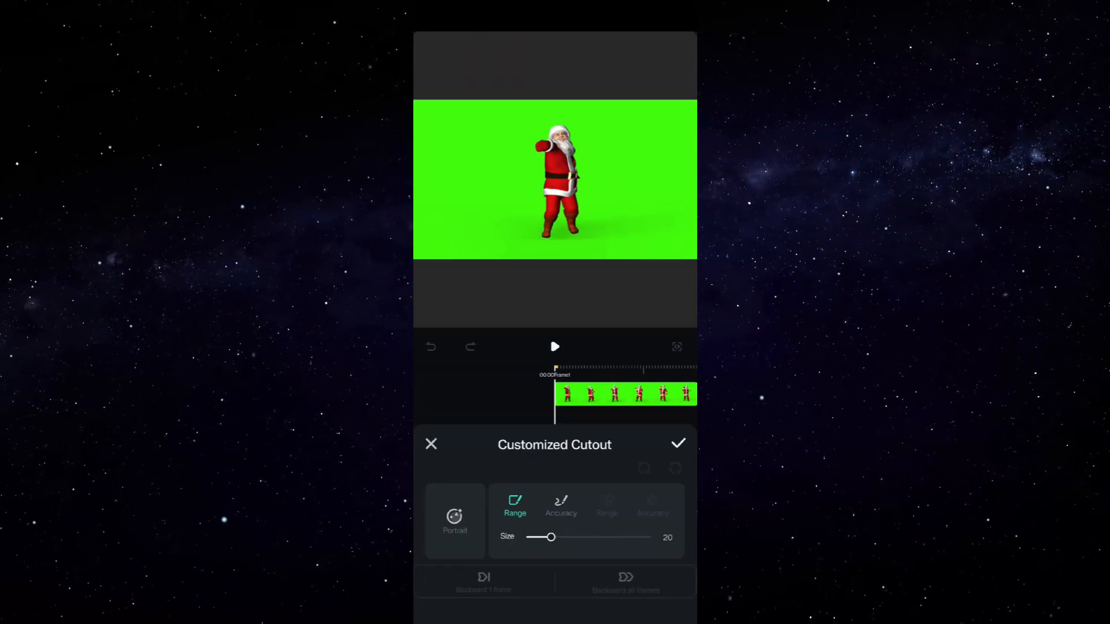
Brush over Santa with the Range tool to keep him and apply the refined cutout.
drag(559, 131, 550, 226)
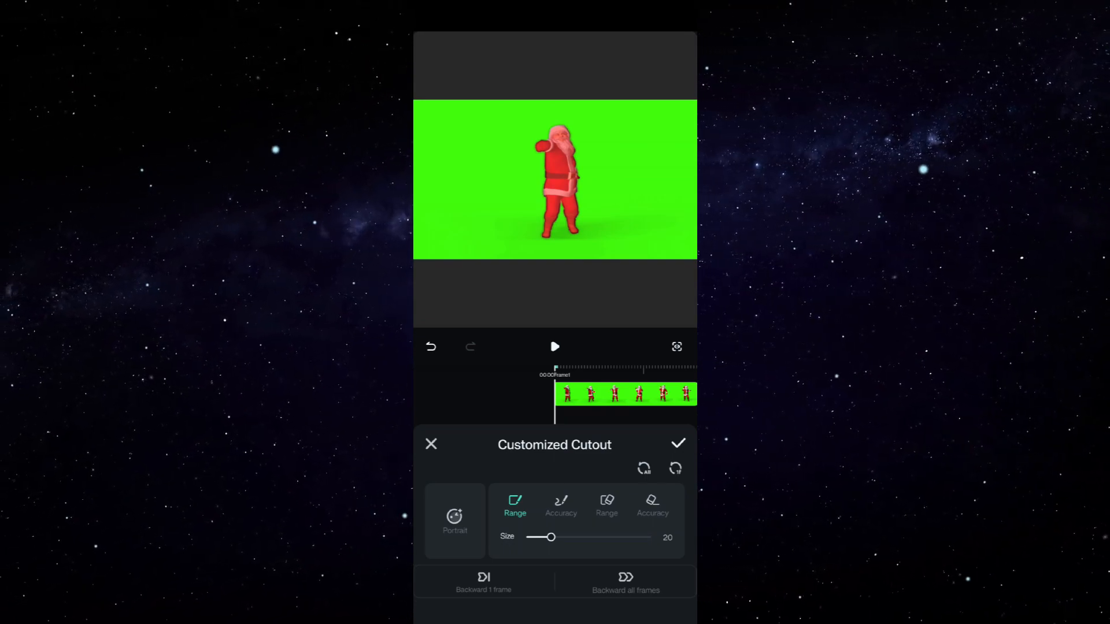
click(676, 443)
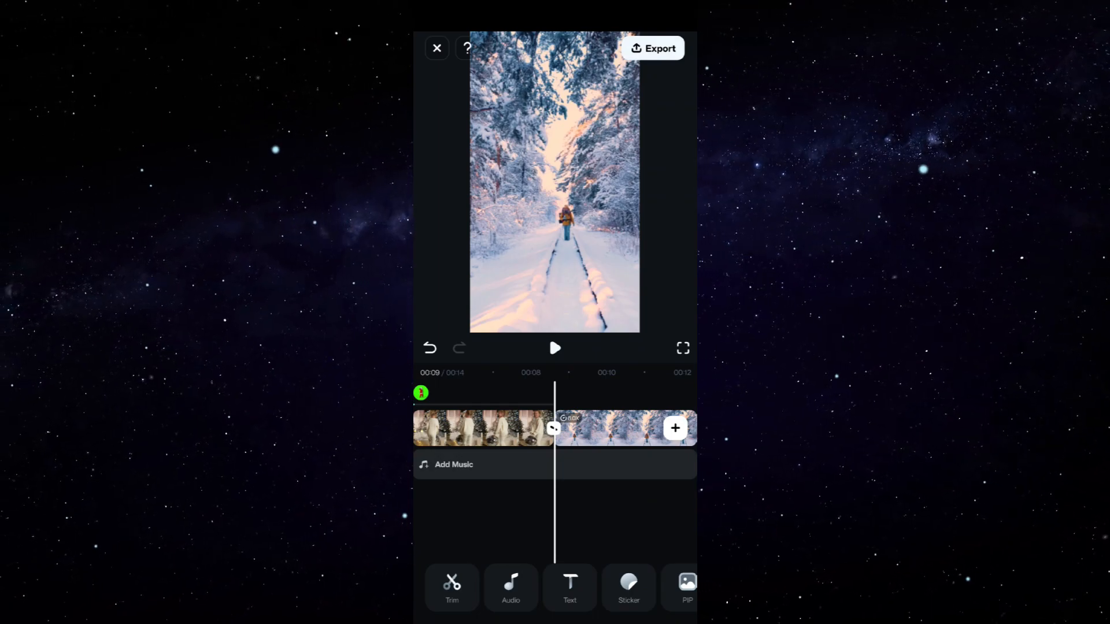
Add a black 'Sarah' text title over the snowy forest clip.
click(568, 587)
text(Sarah)
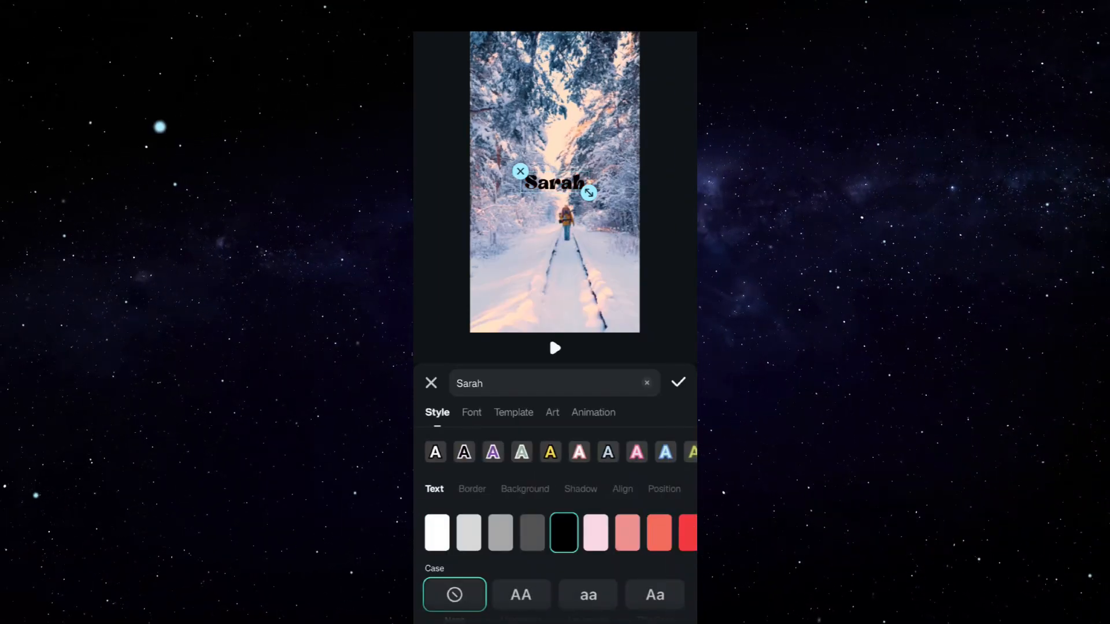
click(676, 382)
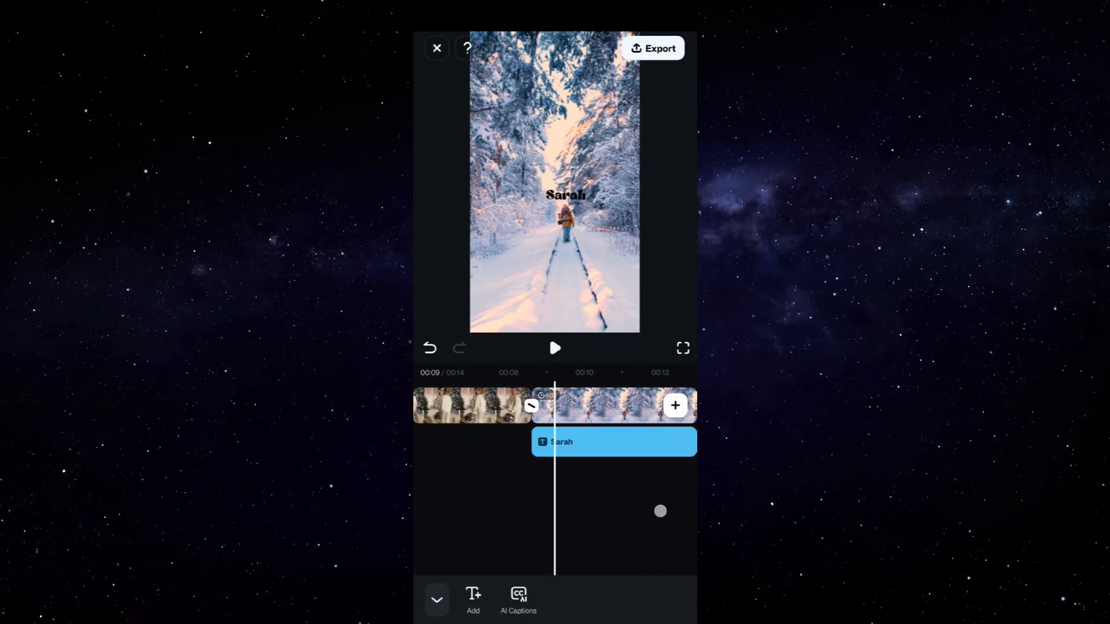
Play back the Sarah text animation to check it, then go to the export settings.
click(553, 348)
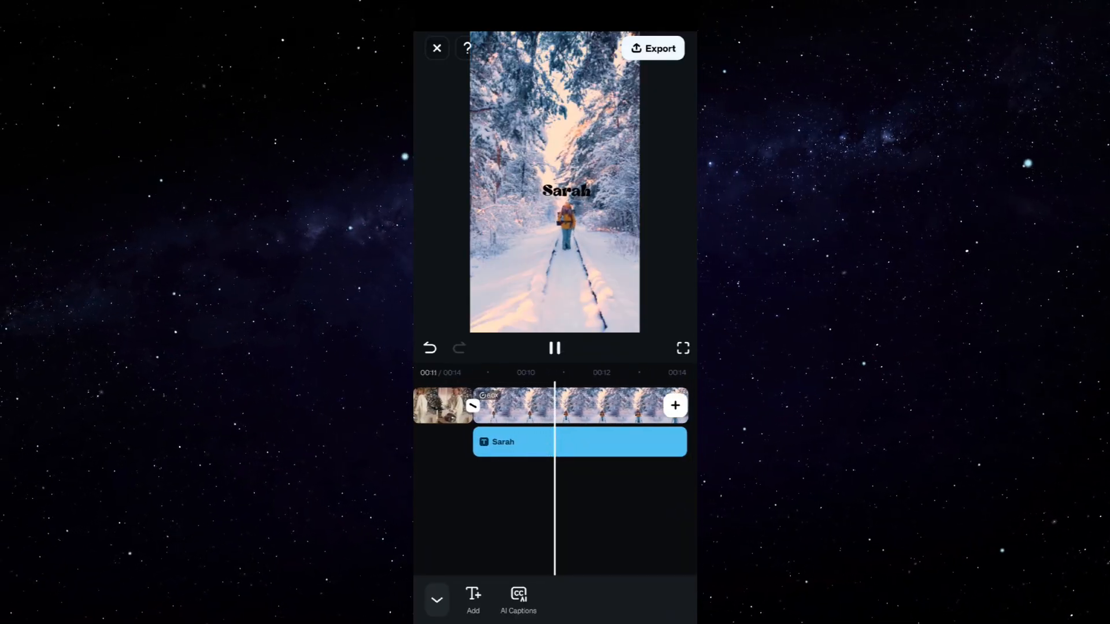
click(503, 440)
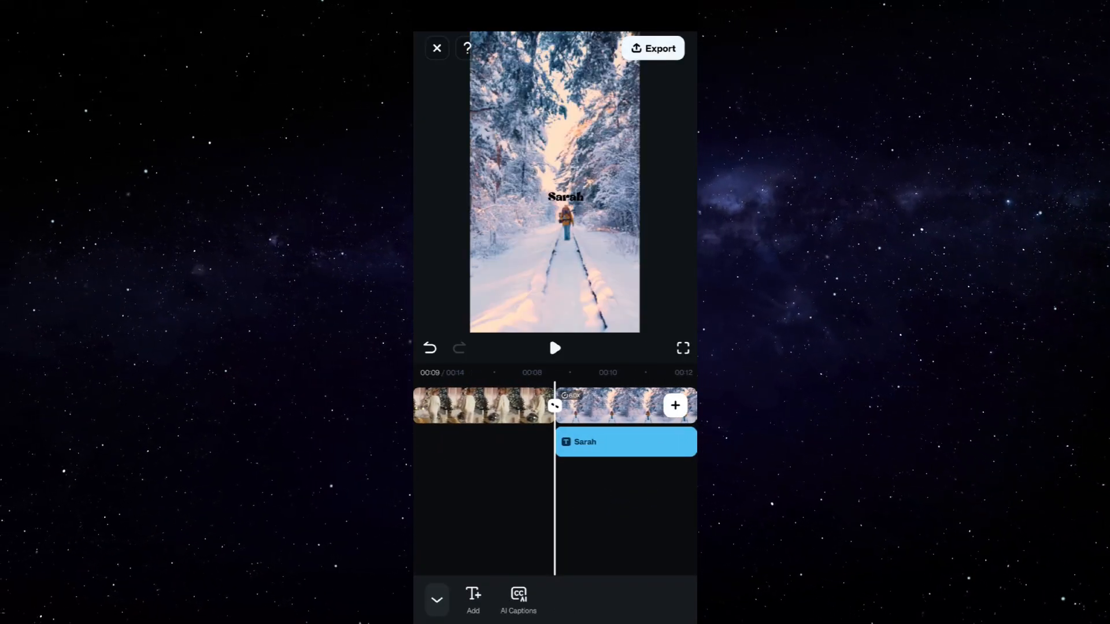
click(553, 348)
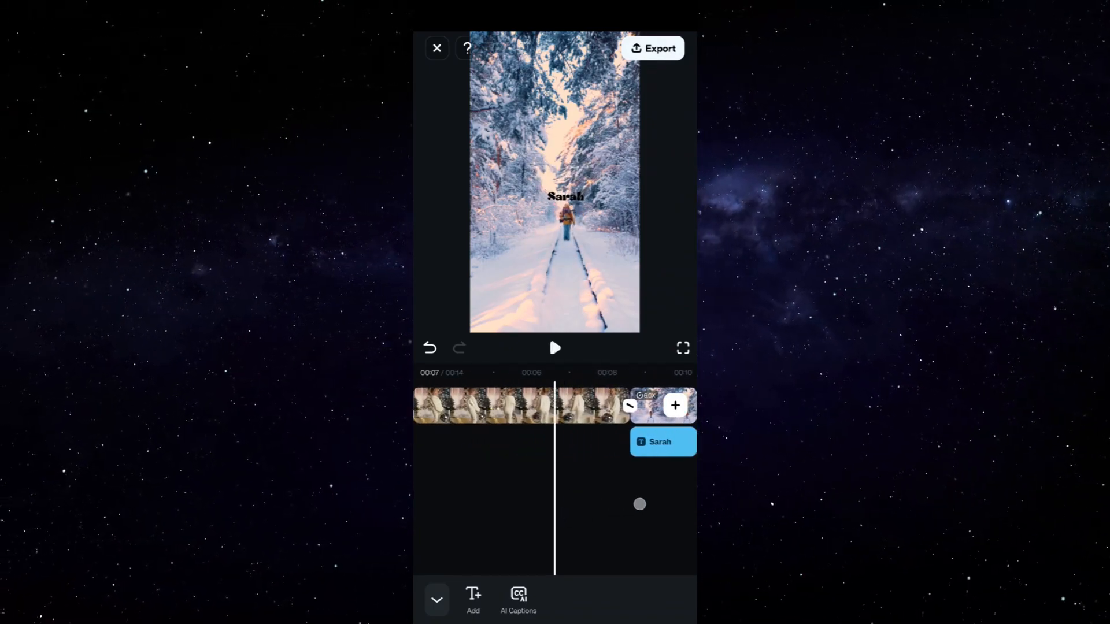
click(682, 348)
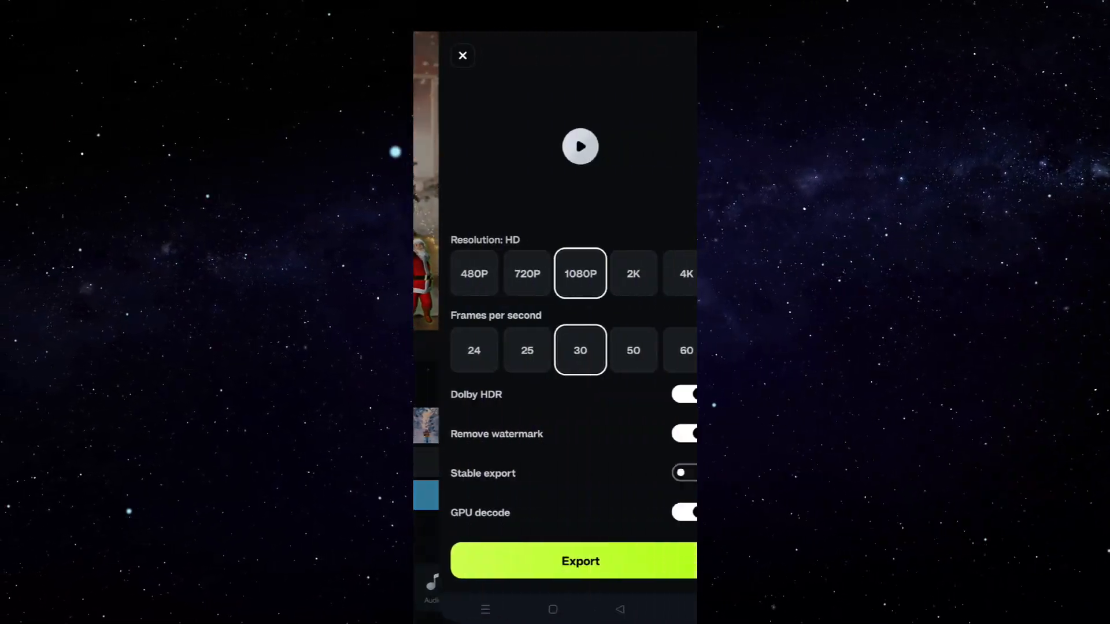
Choose 4K then 60 fps (resolution falls back to 1080P) and start the export.
click(660, 273)
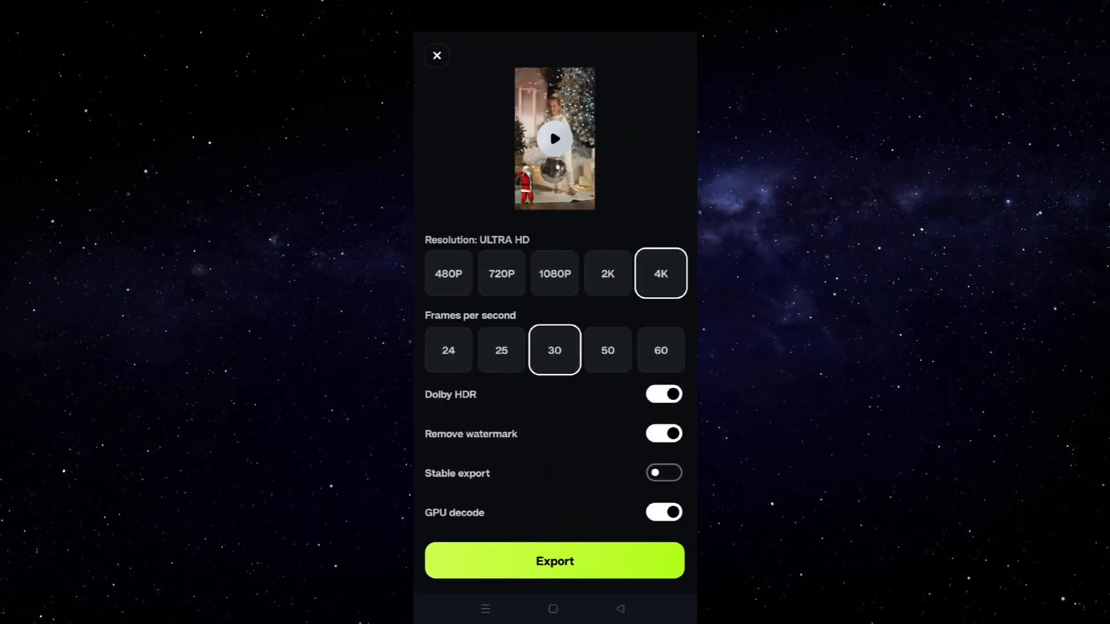
click(554, 274)
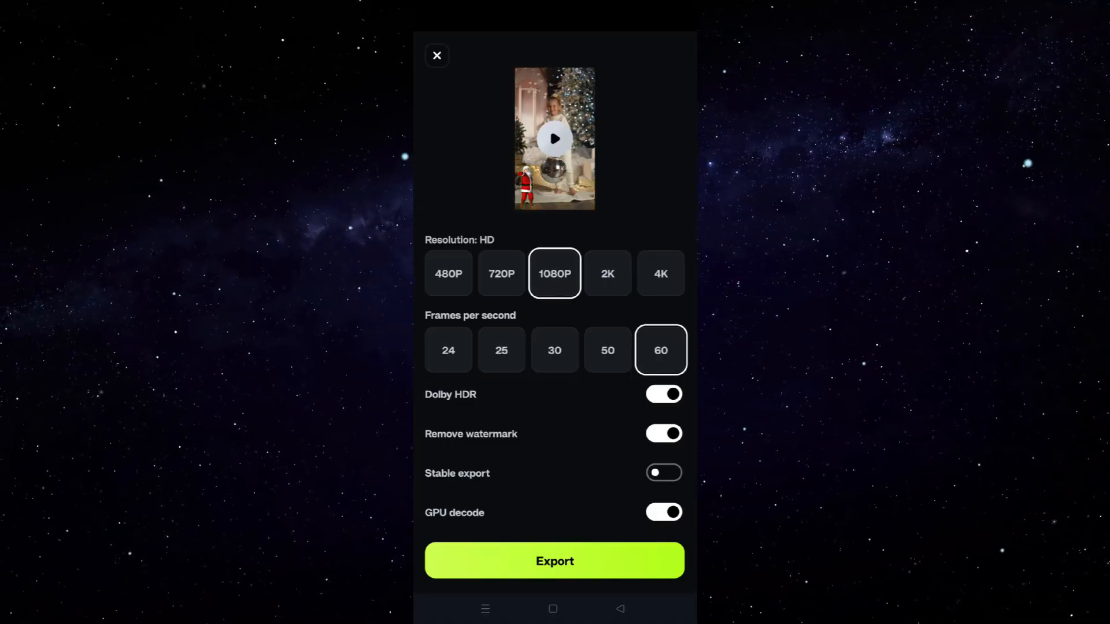
click(553, 560)
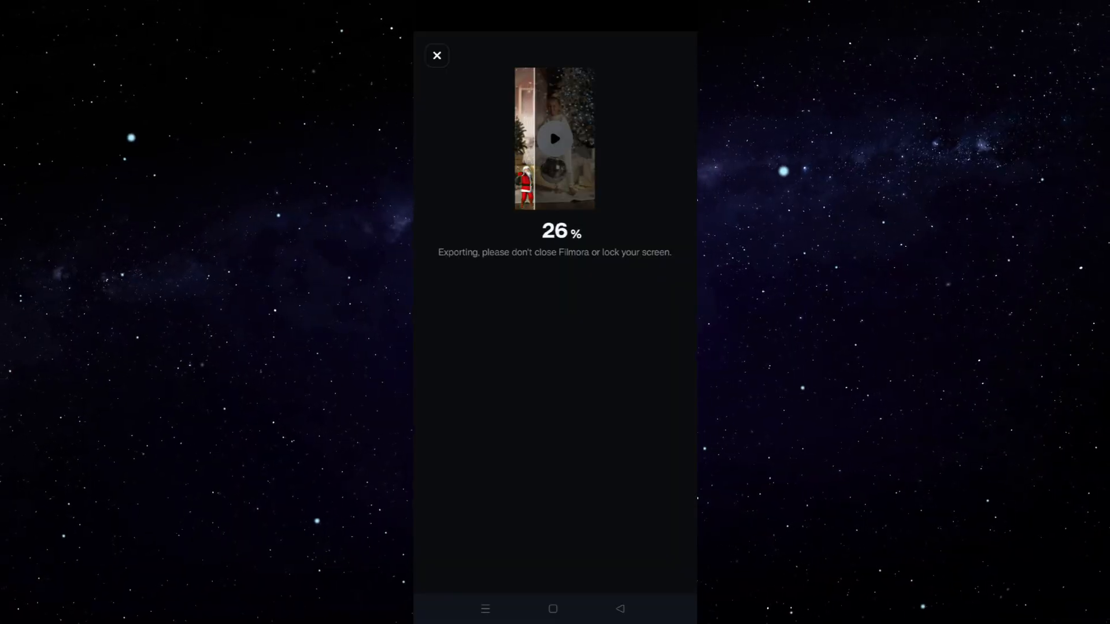